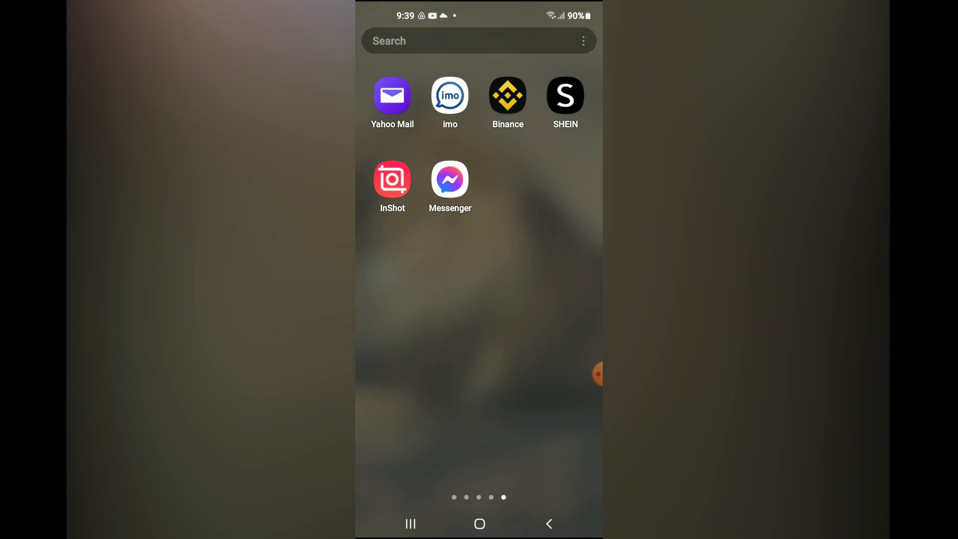
Launch Messenger from the home screen to reach the Chats list
{"action": "left_click", "coordinate": [450, 180]}
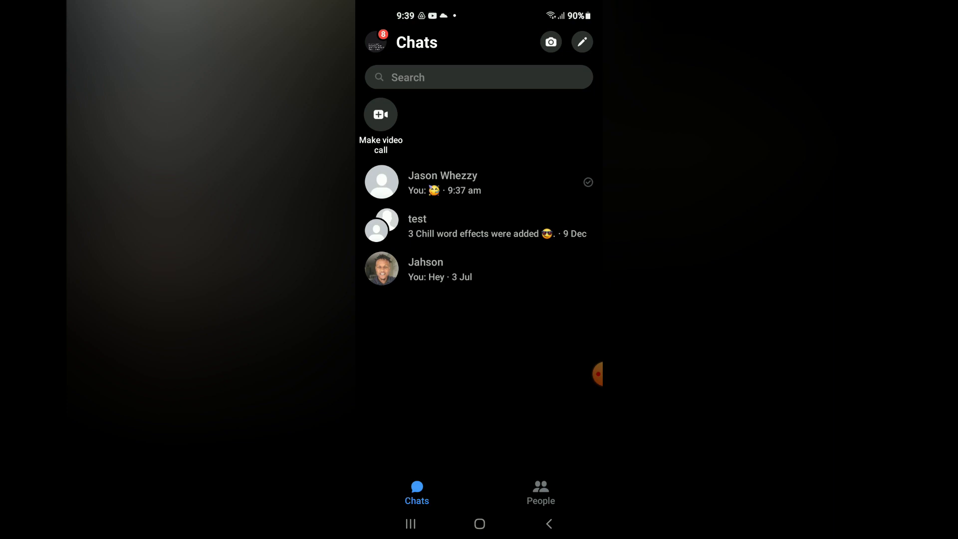
{"action": "left_click", "coordinate": [442, 181]}
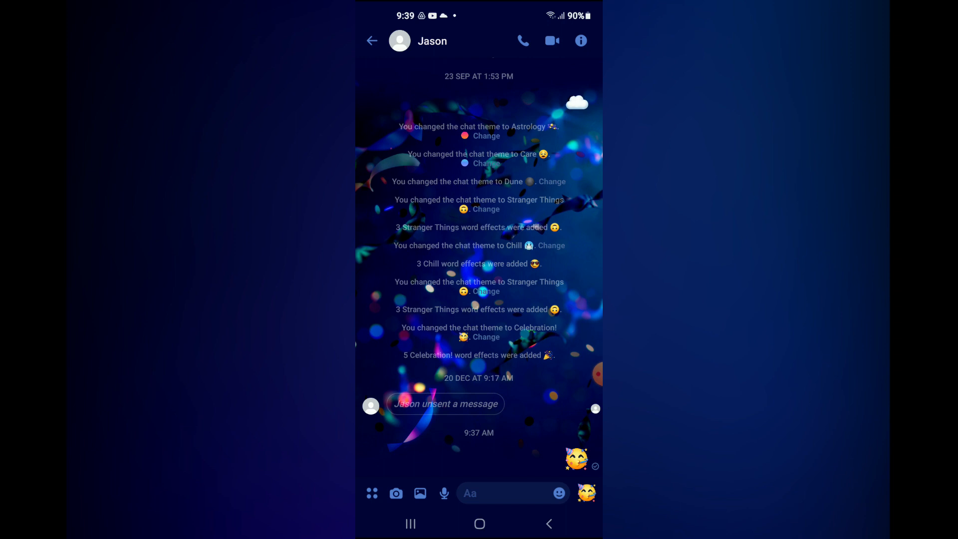
{"action": "left_click", "coordinate": [371, 492]}
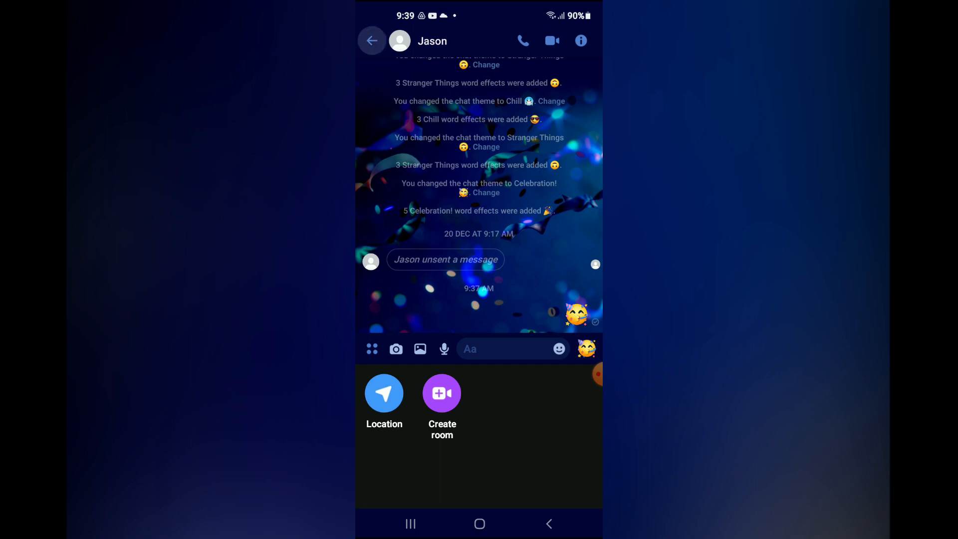
Return to Chats and enter the 'test' group conversation
{"action": "left_click", "coordinate": [371, 349]}
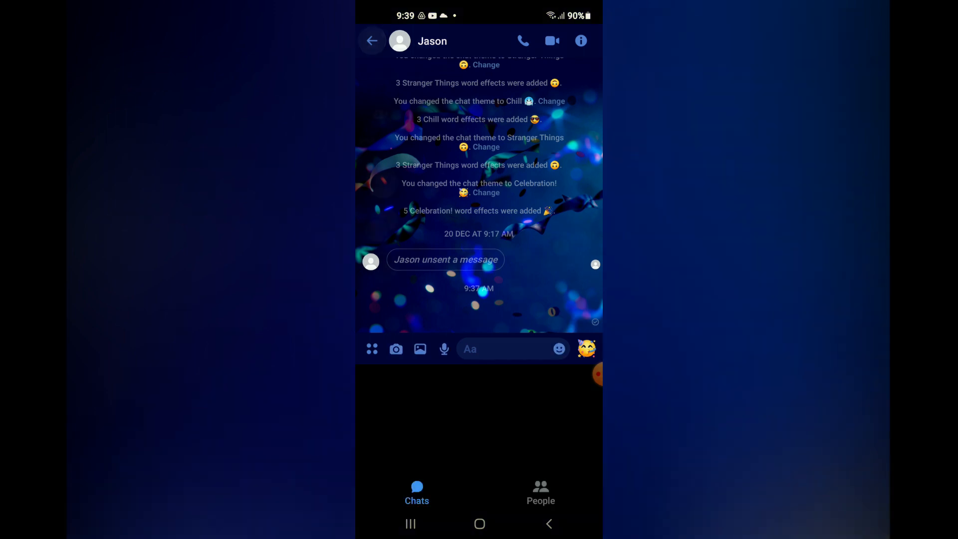
{"action": "left_click", "coordinate": [372, 41]}
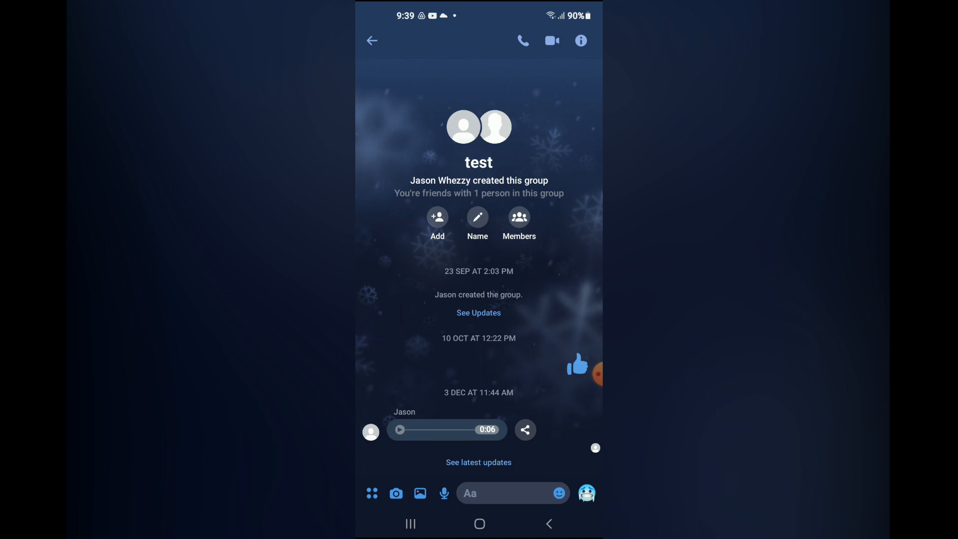
Reveal the group's extra sharing options and choose Polls to start an empty text poll
{"action": "left_click", "coordinate": [371, 349]}
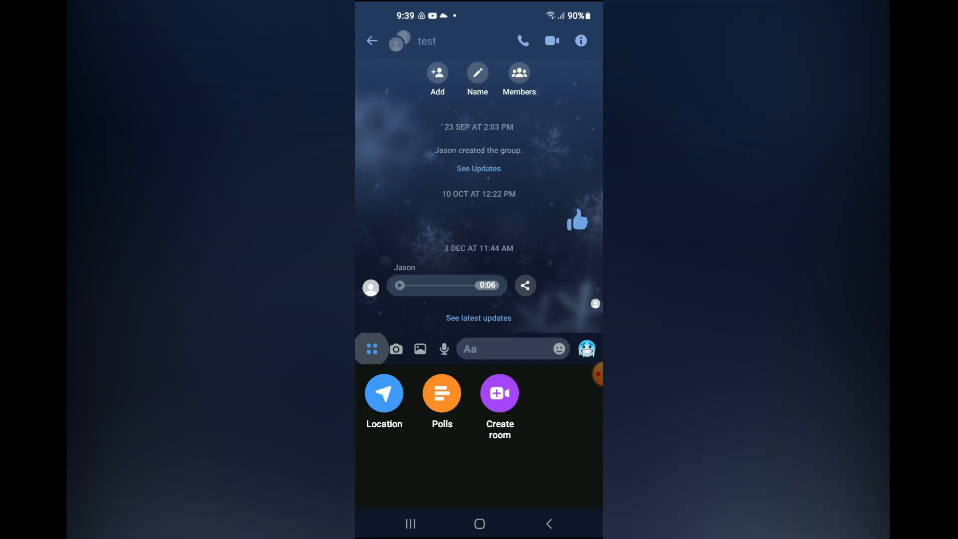
{"action": "left_click", "coordinate": [371, 350]}
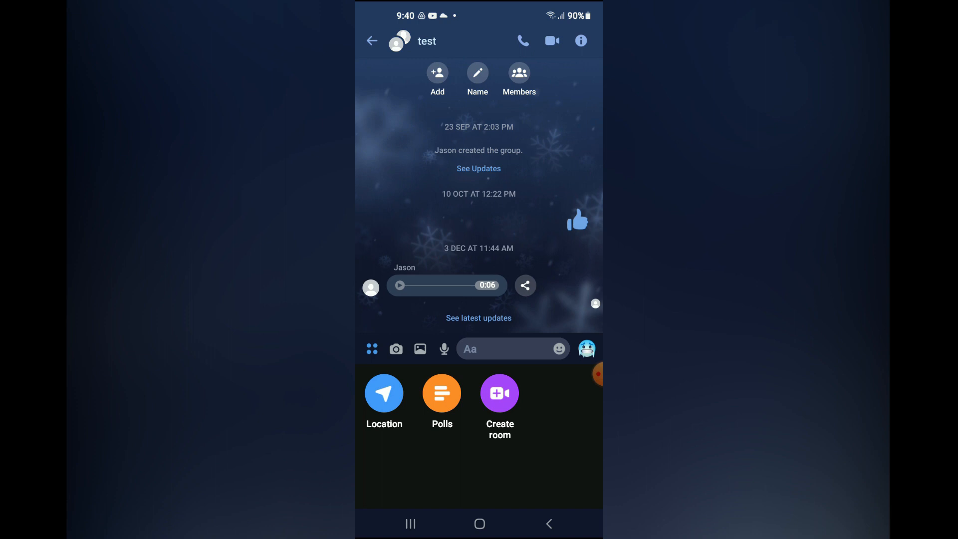
{"action": "left_click", "coordinate": [441, 393]}
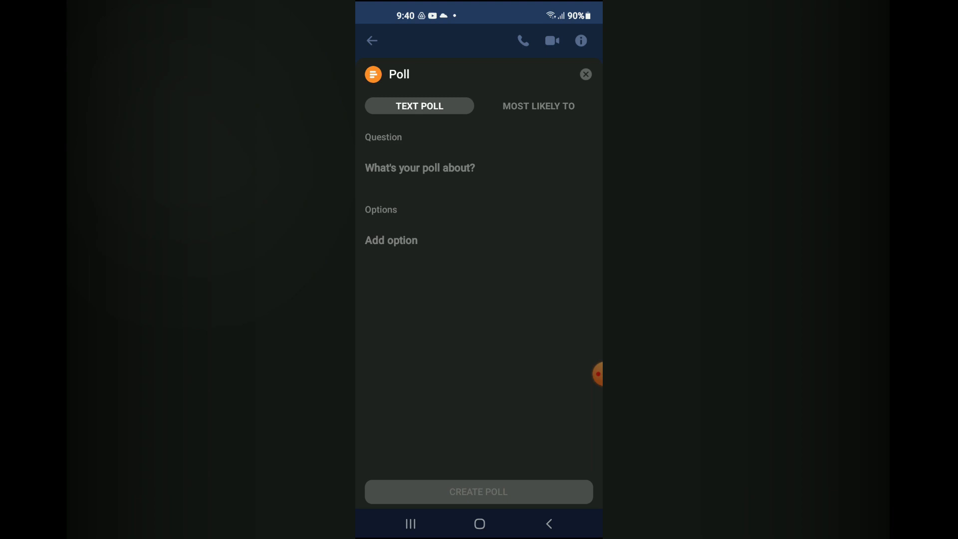
Focus the Question field to raise the keyboard, then move focus to the Add option field
{"action": "left_click", "coordinate": [420, 167]}
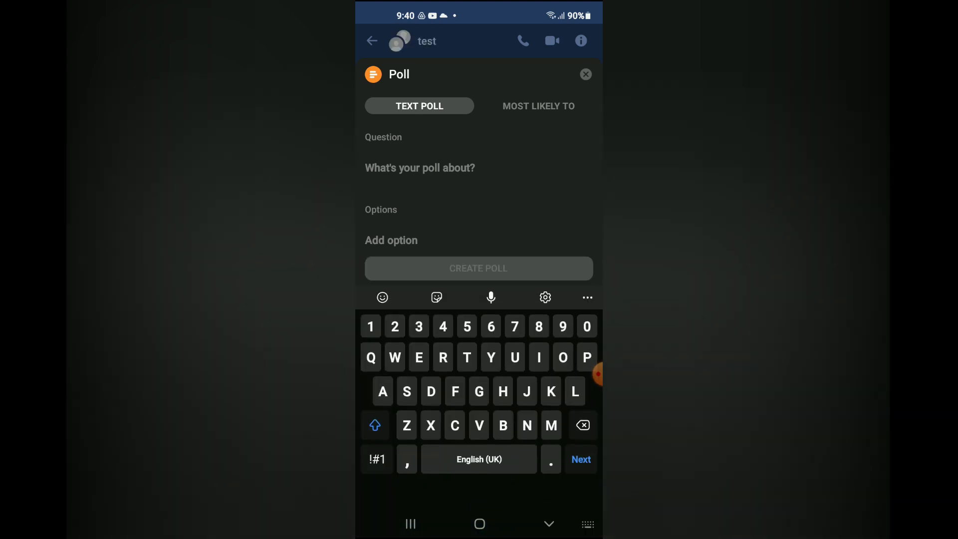
{"action": "left_click", "coordinate": [420, 167]}
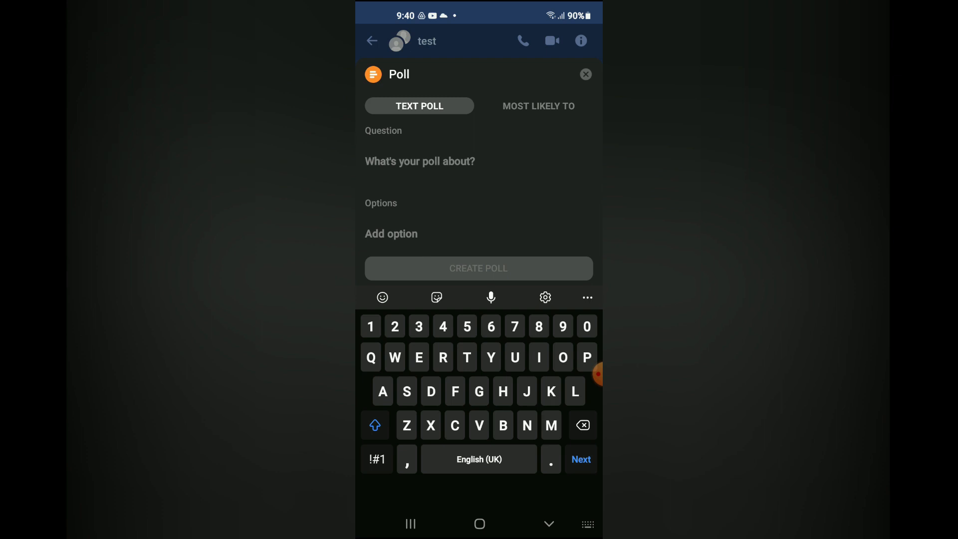
{"action": "left_click", "coordinate": [391, 233]}
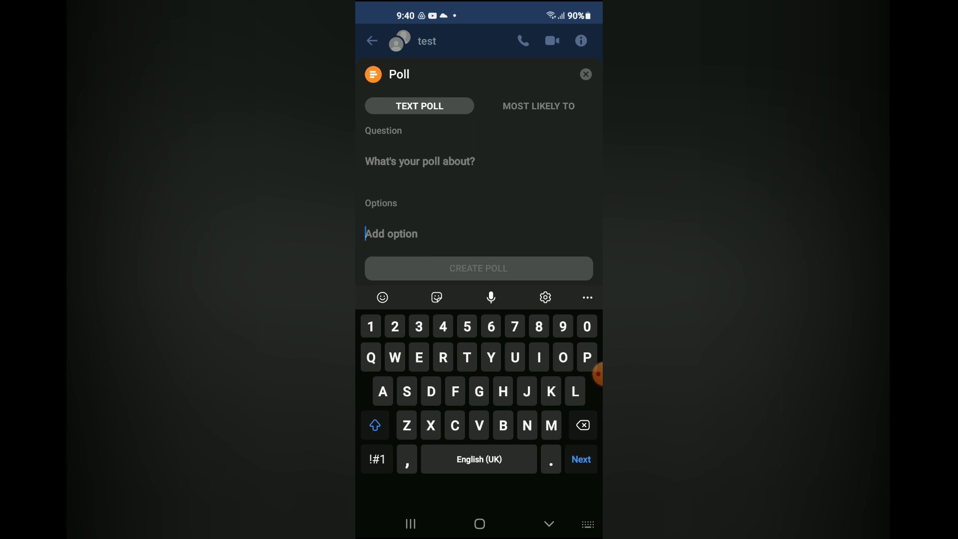